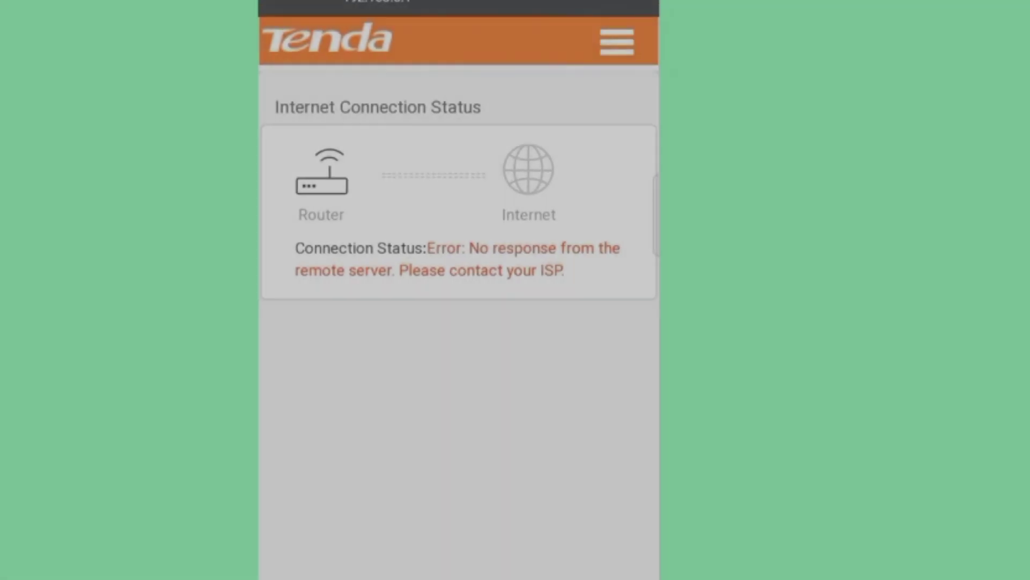
Step: Bring up the router's main menu of settings sections from the Status page
click(617, 41)
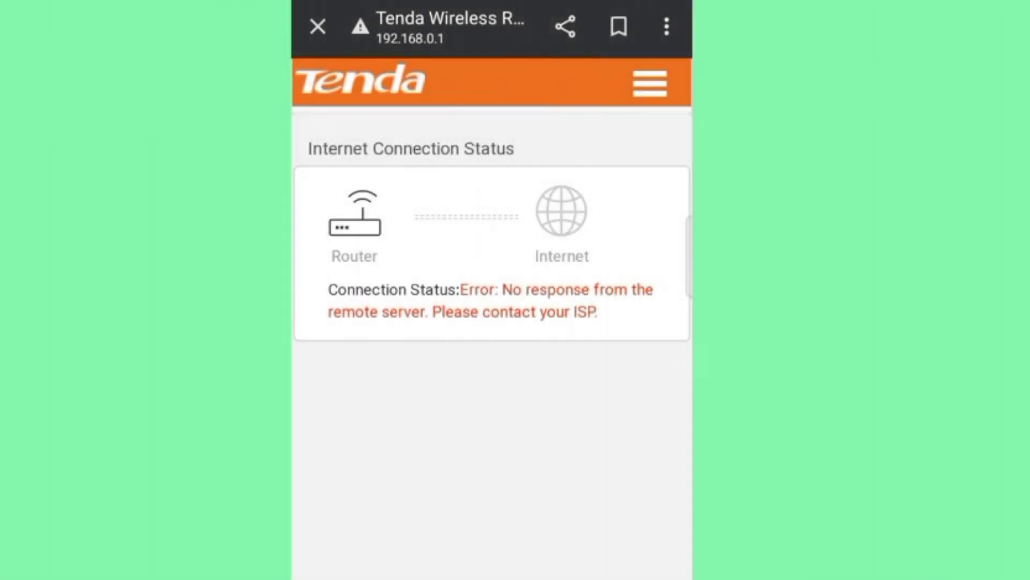
click(649, 84)
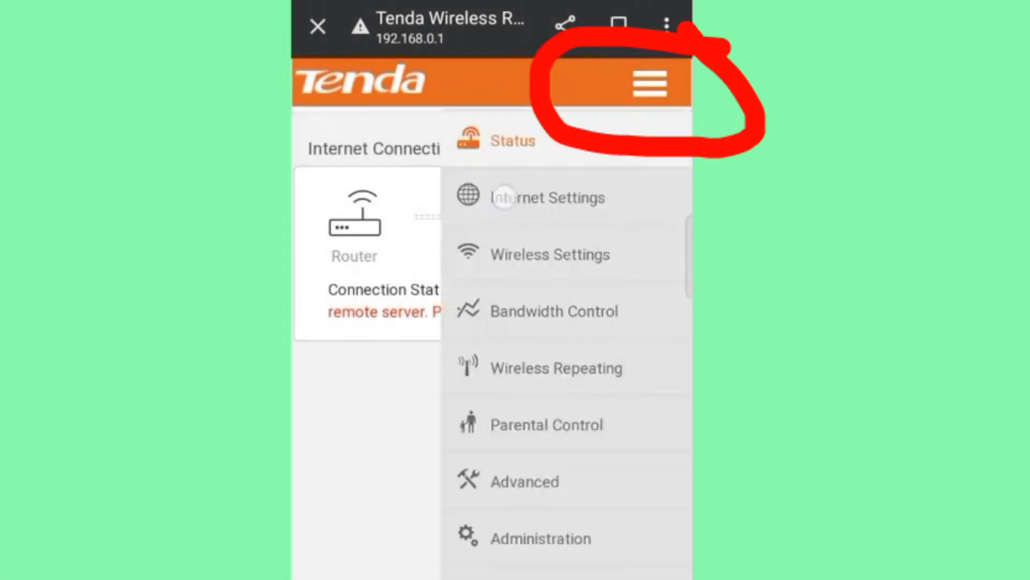
Step: On Internet Settings, change the connection type from PPPoE Russia to PPPoE, keeping credentials
click(527, 198)
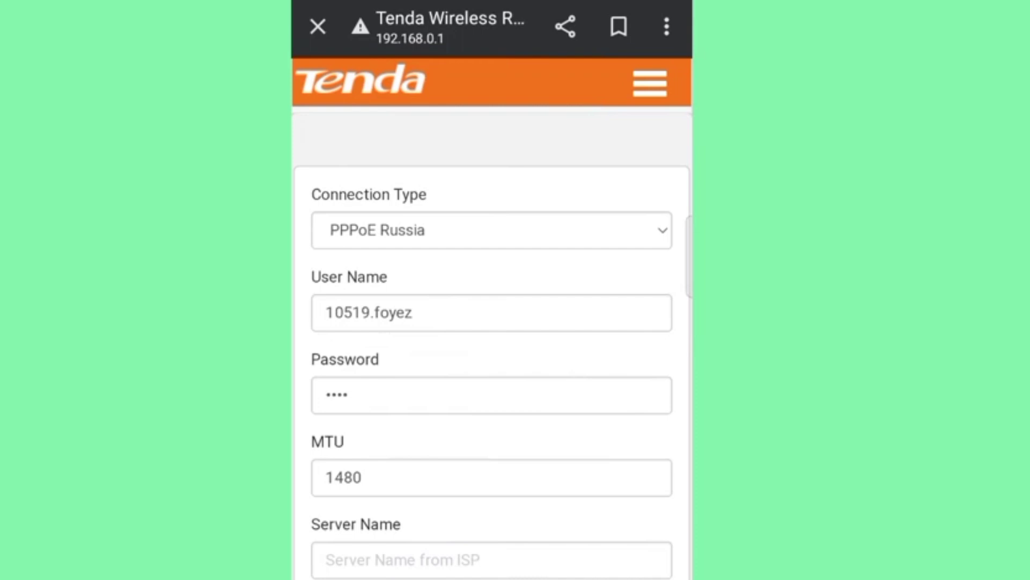
click(490, 230)
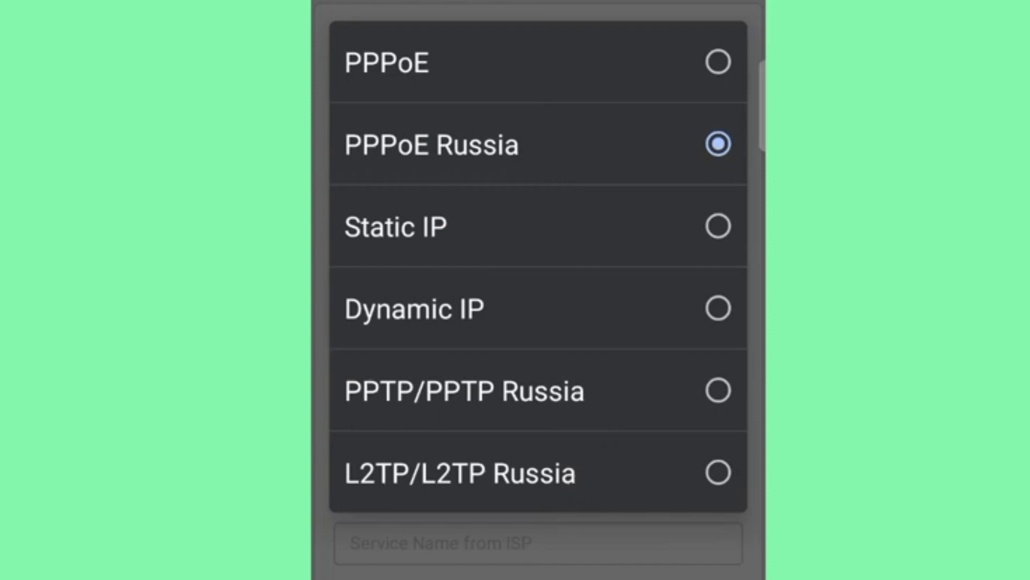
click(397, 64)
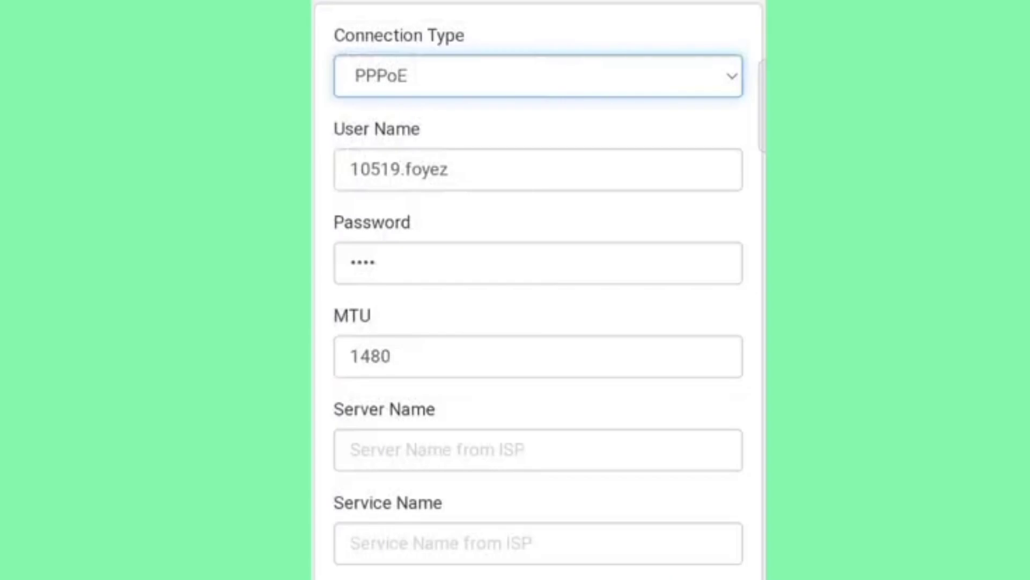